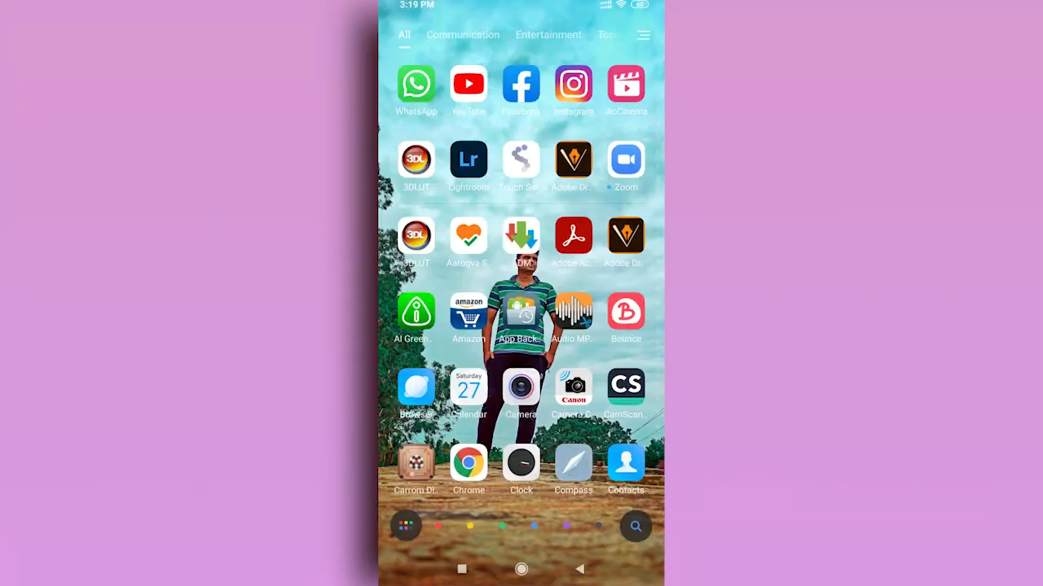
Step: Launch 3DLUT mobile and load the garden video from the Camera folder via Open Gallery
click(415, 160)
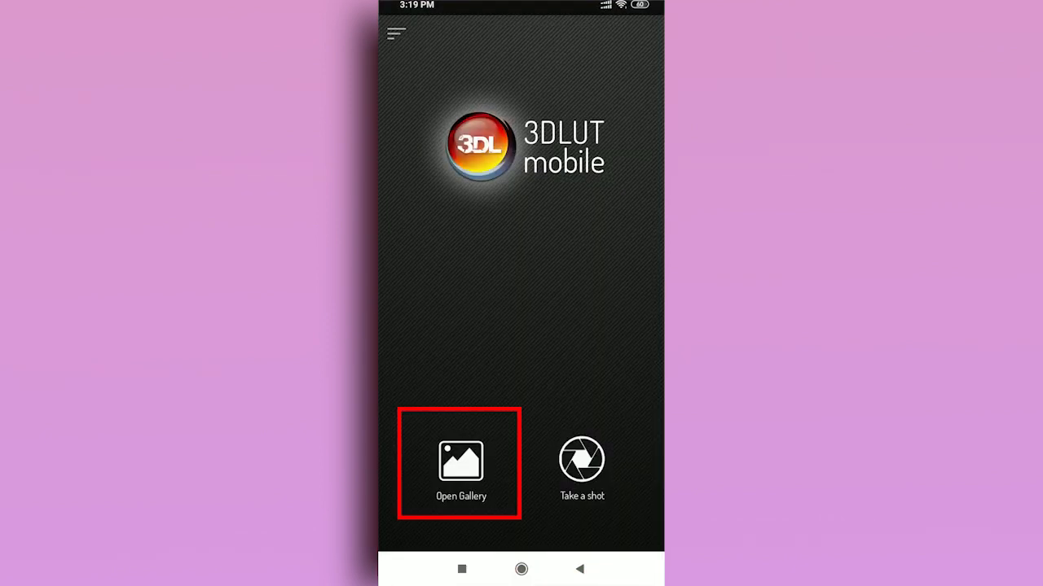
click(460, 463)
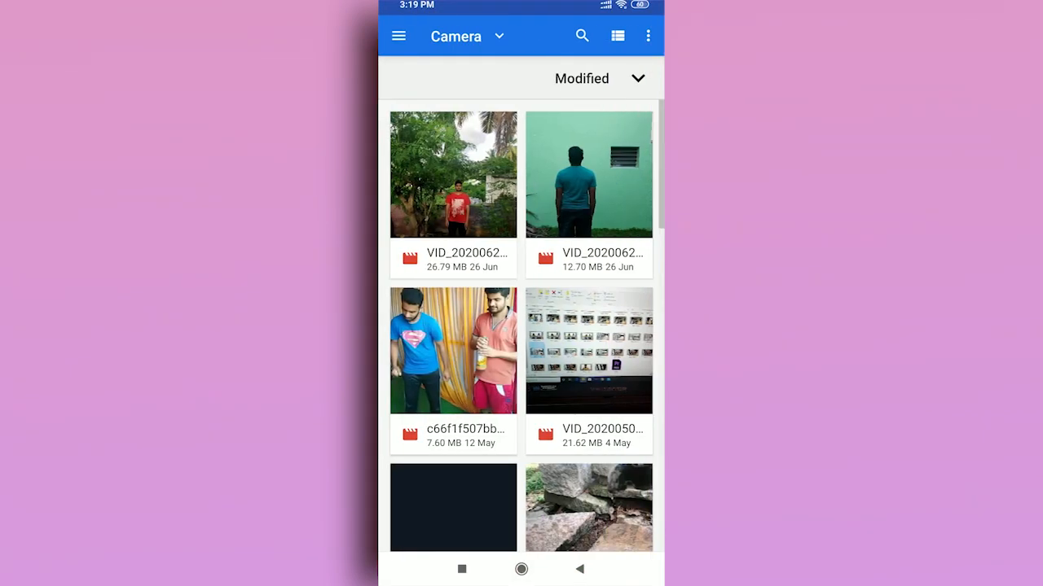
click(453, 174)
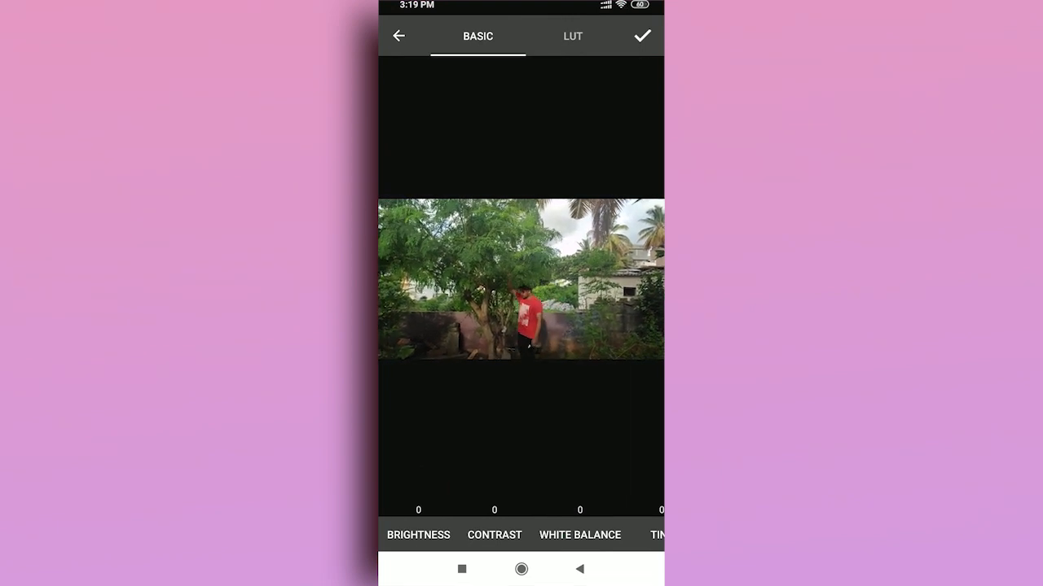
Step: Adjust the Saturation slider, settling it at +10 with other basic adjustments left at zero
scroll(left, 3)
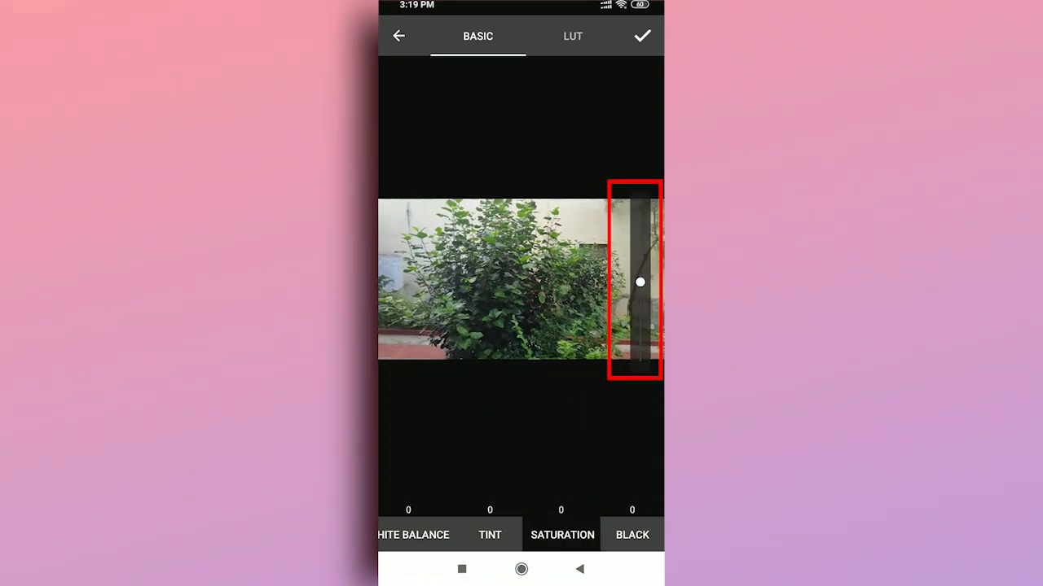
drag(640, 284, 641, 245)
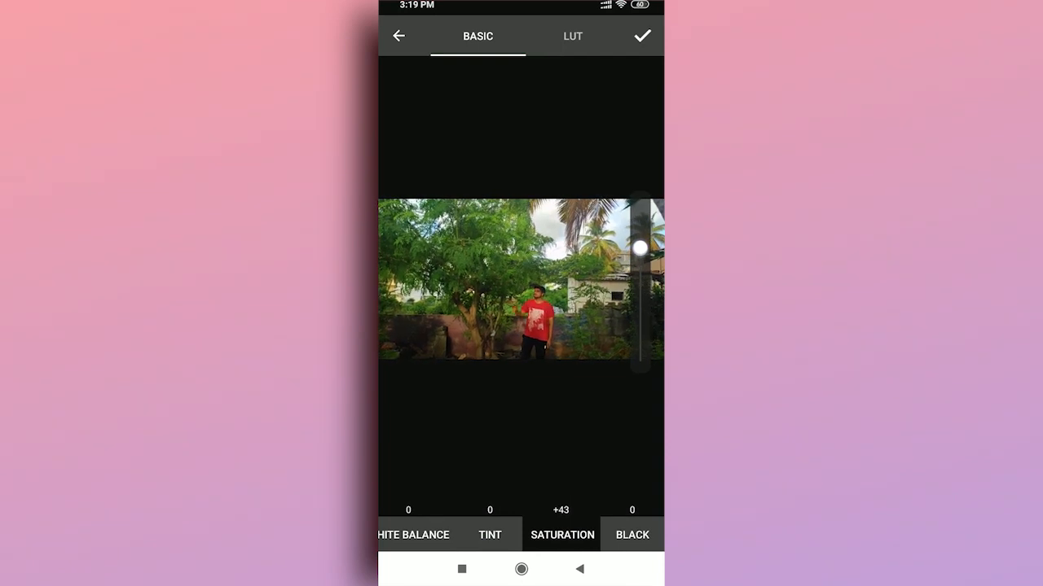
drag(642, 248, 642, 250)
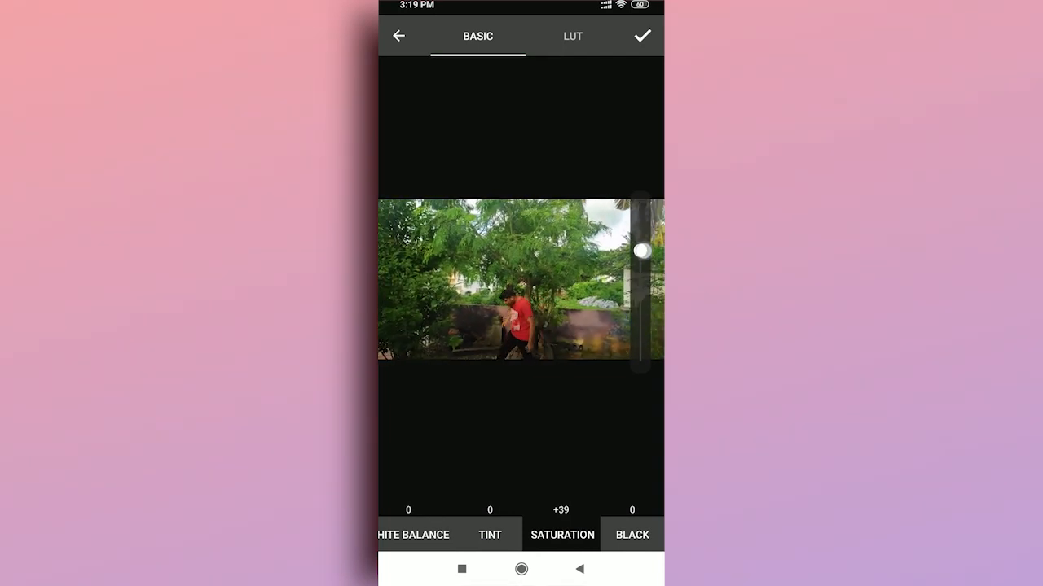
drag(641, 251, 642, 257)
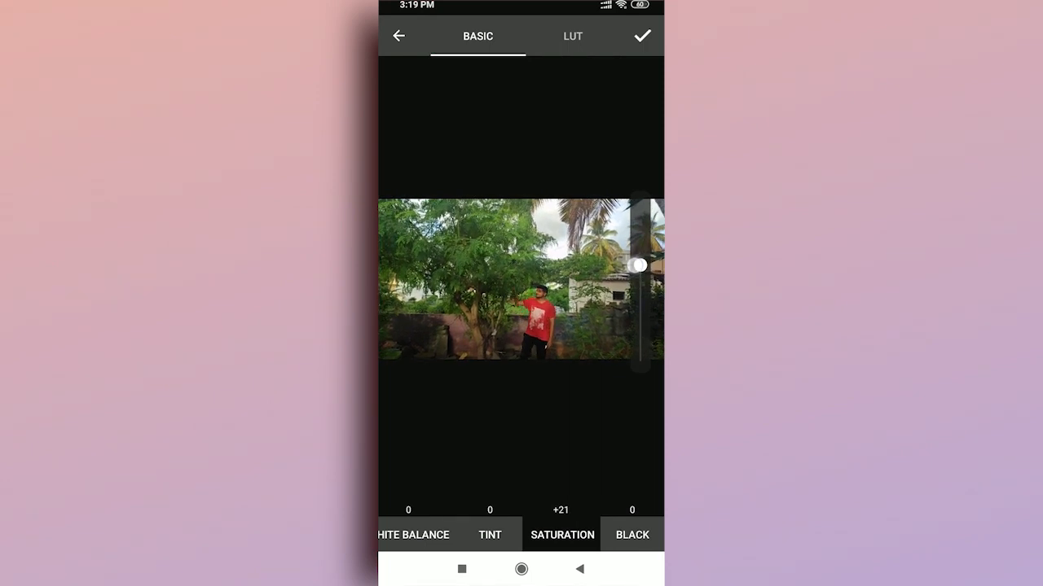
drag(640, 265, 640, 274)
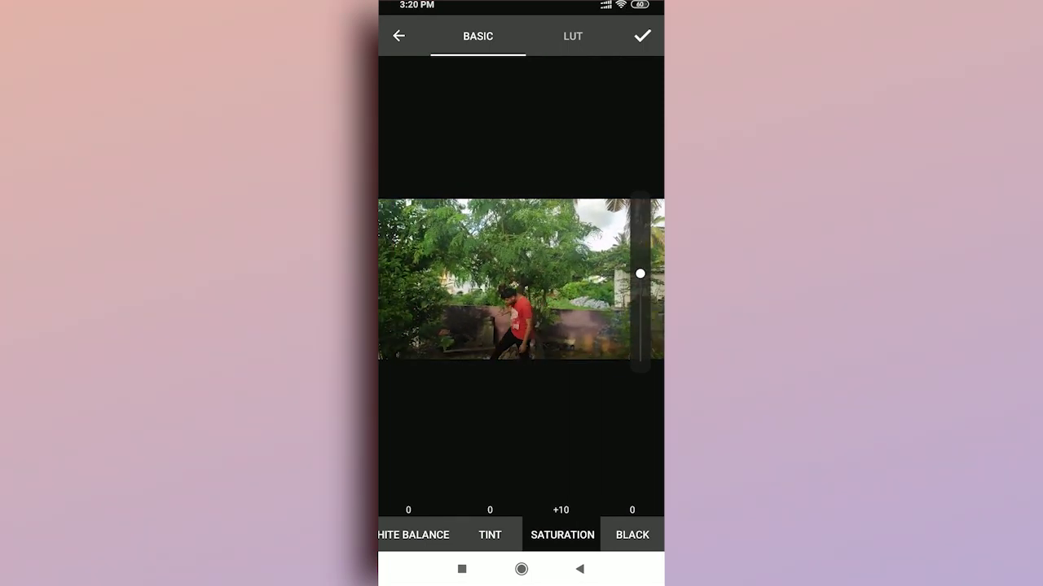
click(572, 36)
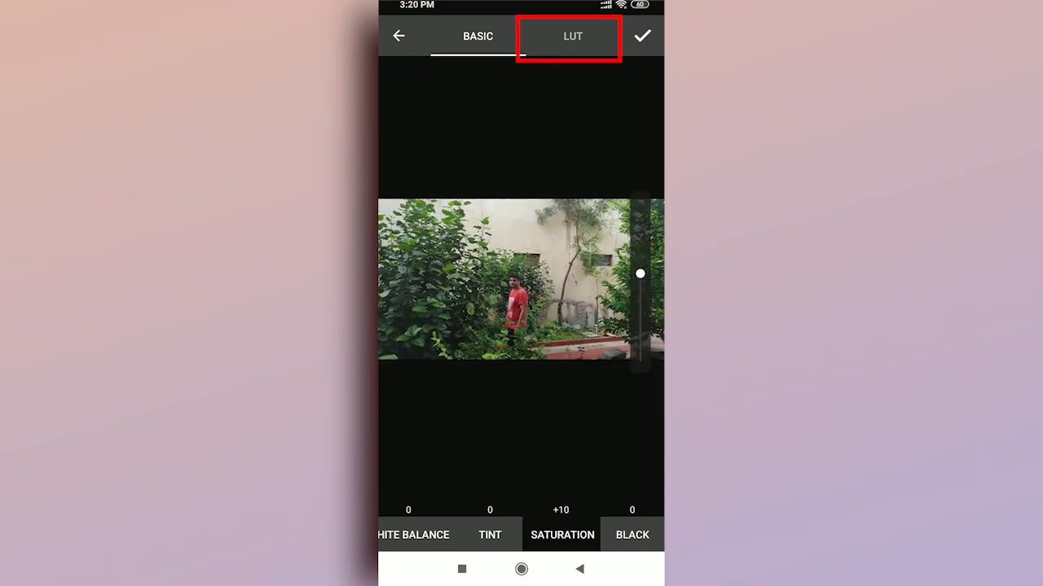
Step: Browse the LUT thumbnail strip and apply the MW8 preset for a cool blue look
click(572, 36)
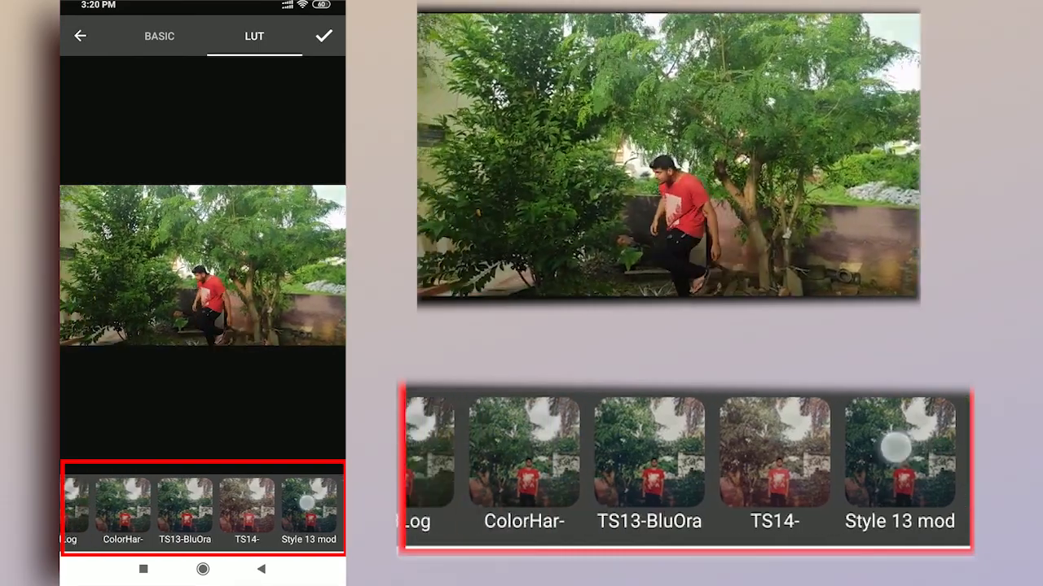
scroll(left, 3)
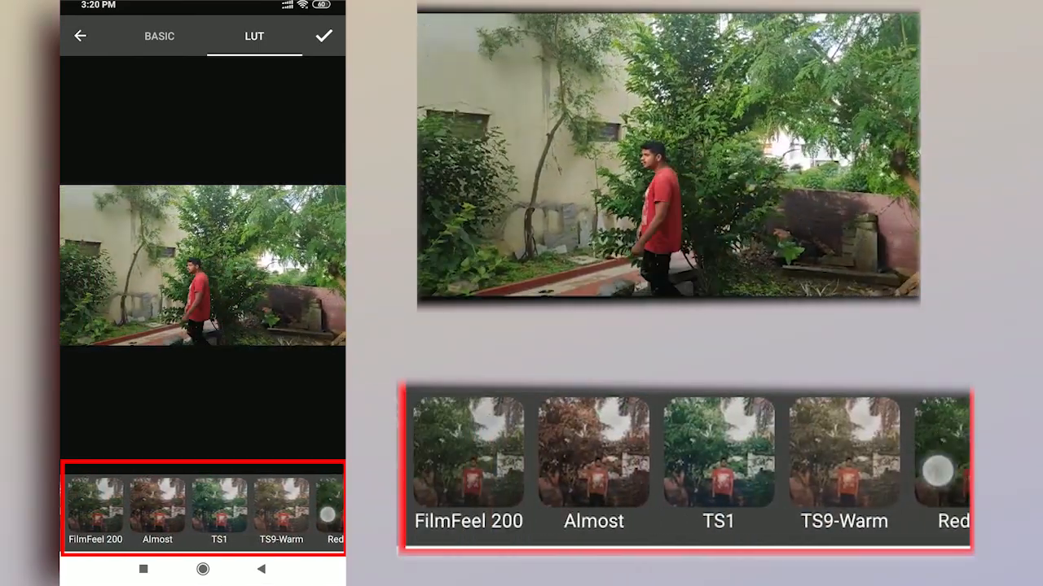
scroll(left, 3)
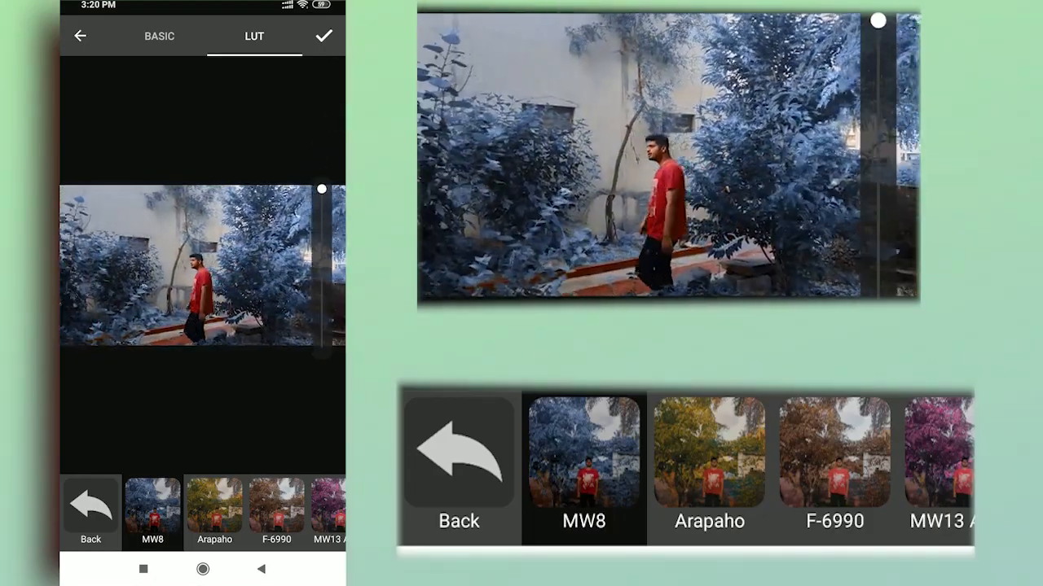
Step: Try further infrared looks, including MW13 Alice's magenta foliage
scroll(left, 3)
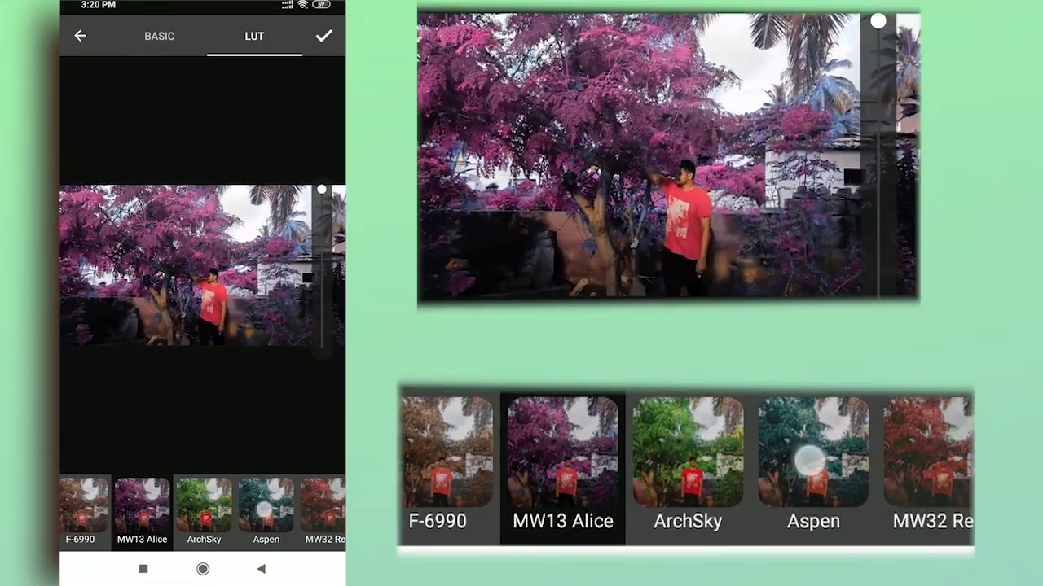
click(813, 469)
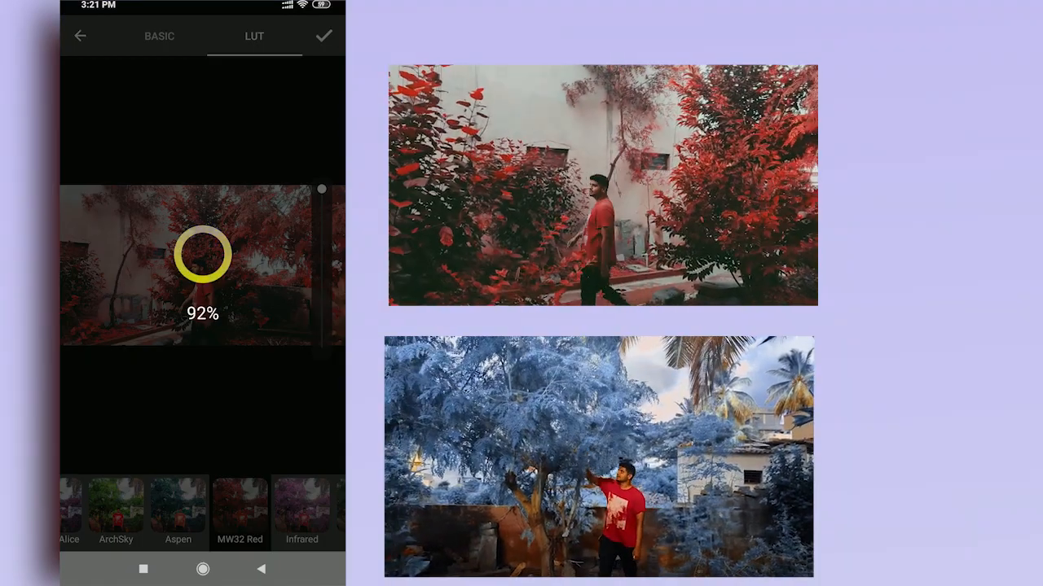
Step: Confirm with the checkmark to render the red infrared grade as an MP4 to Movies
click(323, 36)
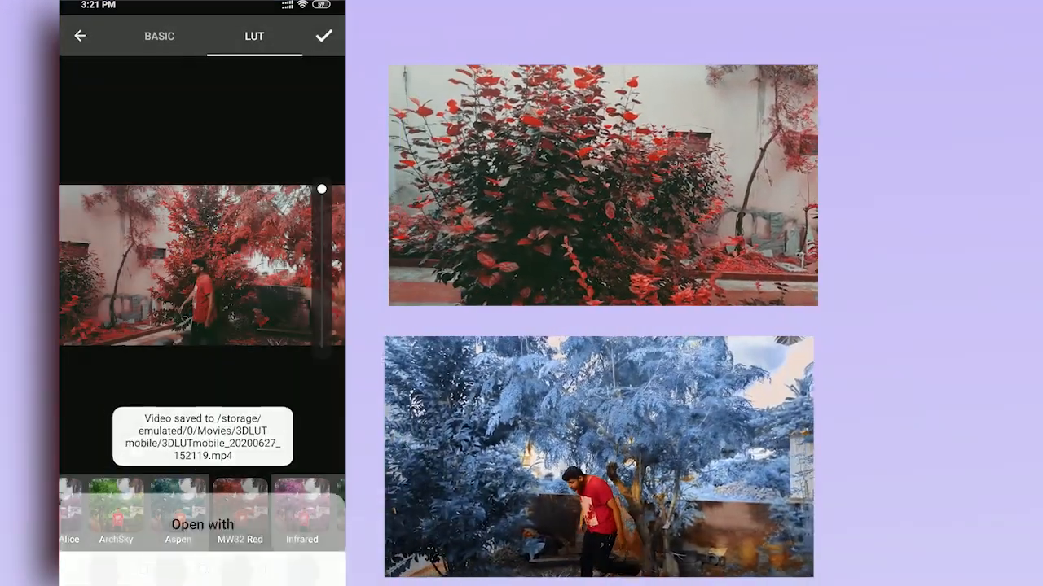